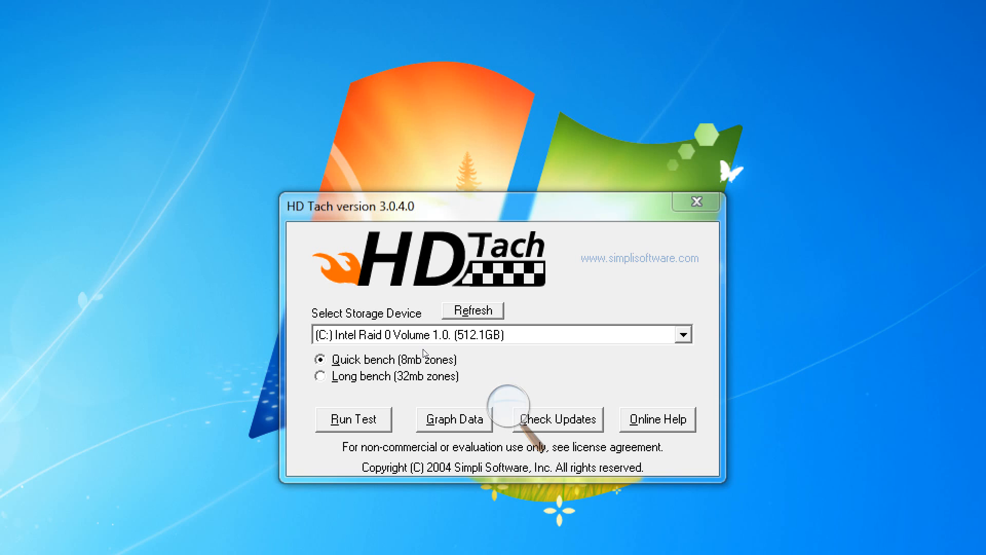
Step: Select the (E:) ST31500341AS CCH1 1500.3GB Seagate drive as the storage device
click(683, 334)
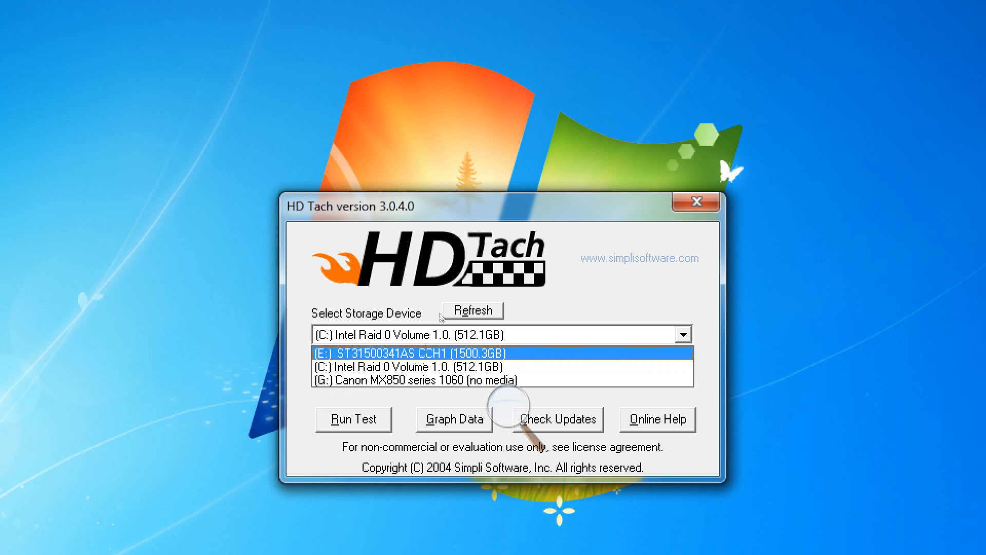
click(402, 352)
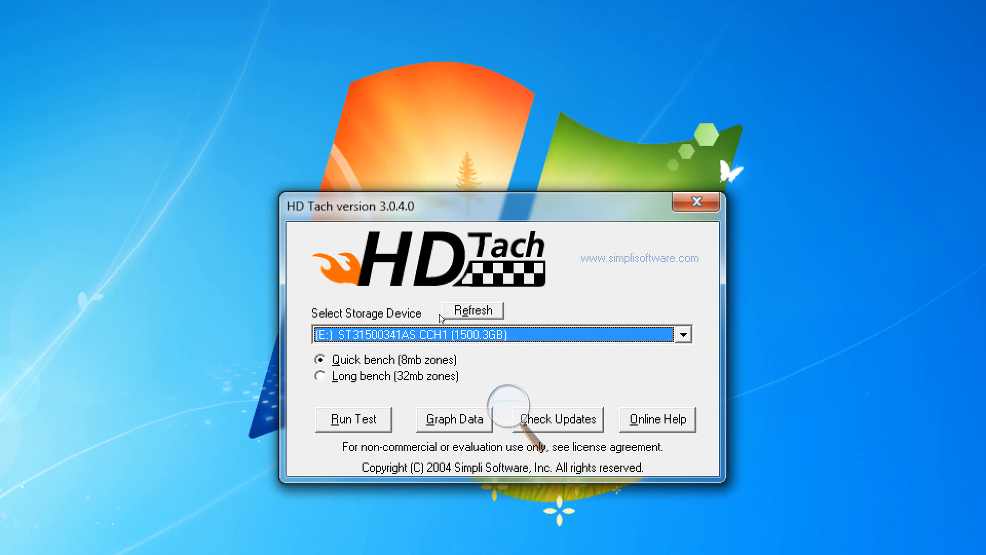
mouse_move(438, 353)
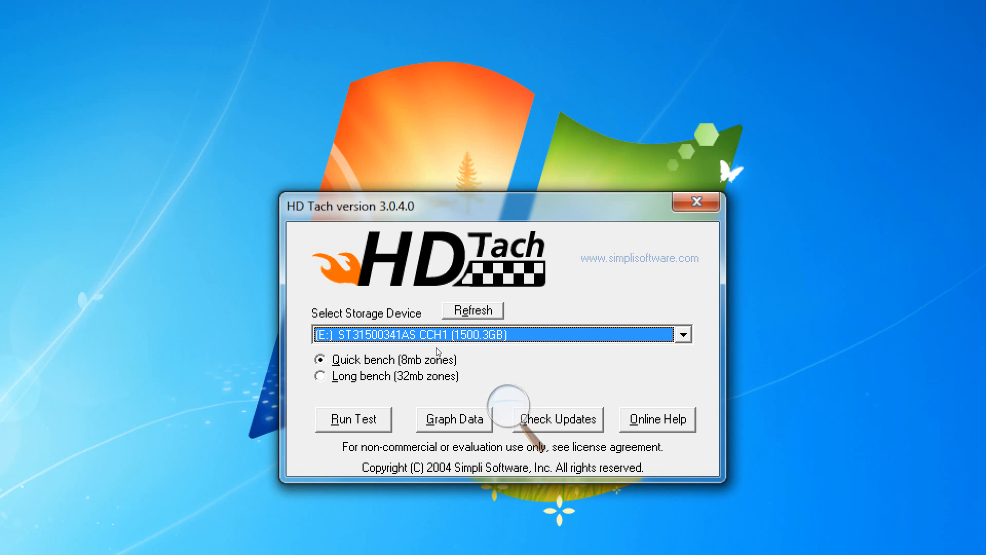
mouse_move(437, 354)
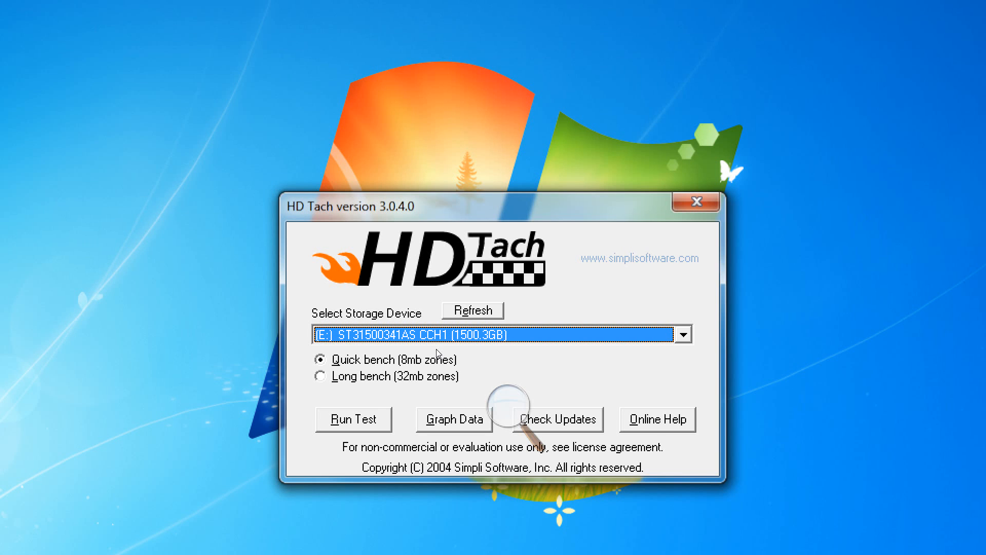
Step: Run the quick bench test on the ST31500341AS drive and wait for the results graph
click(353, 418)
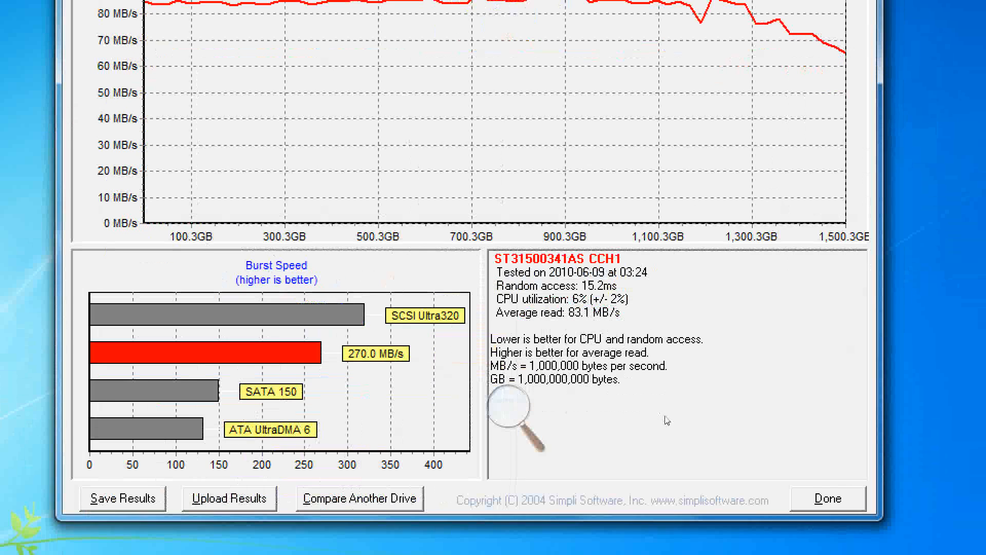
Step: Switch the storage device to (C:) Intel Raid 0 Volume 1.0 (512.1GB)
click(827, 498)
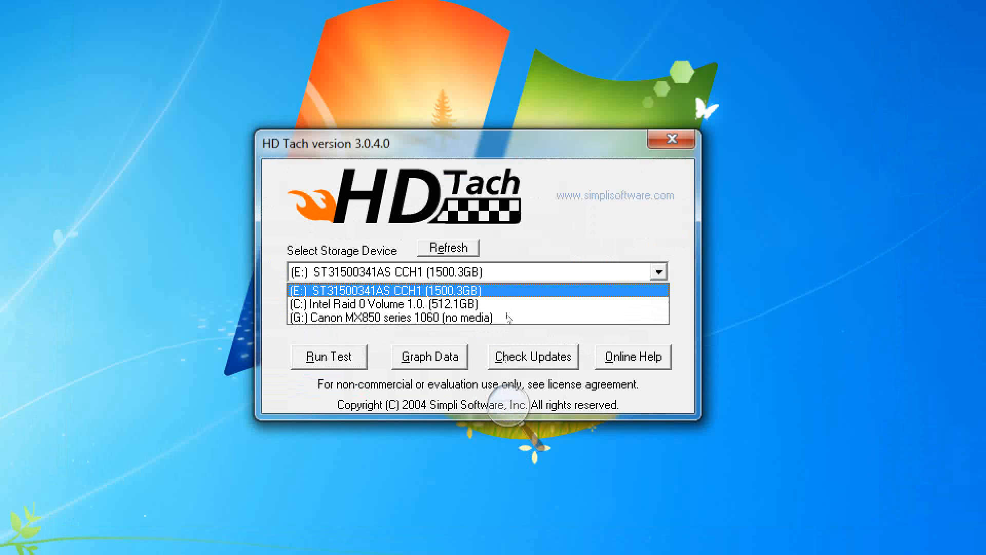
click(387, 303)
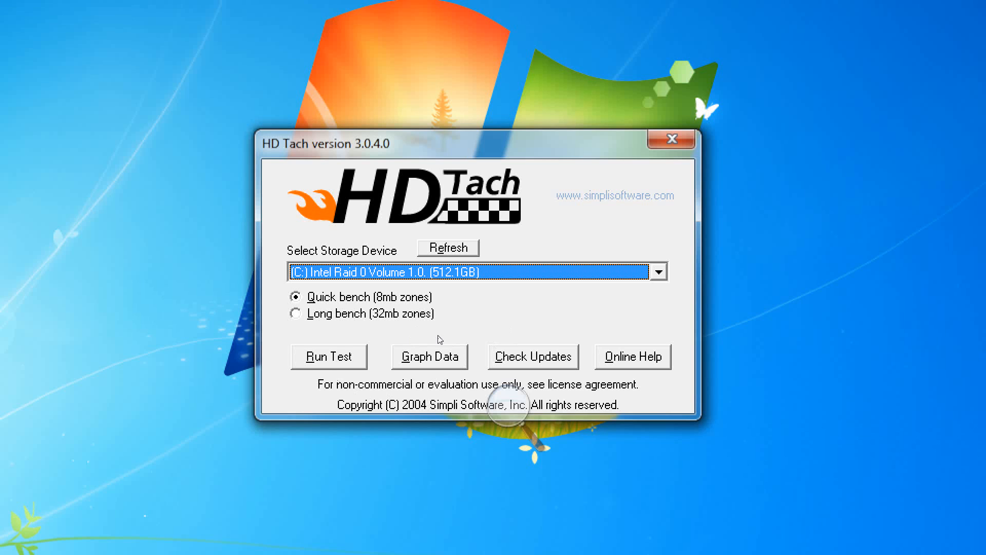
mouse_move(429, 356)
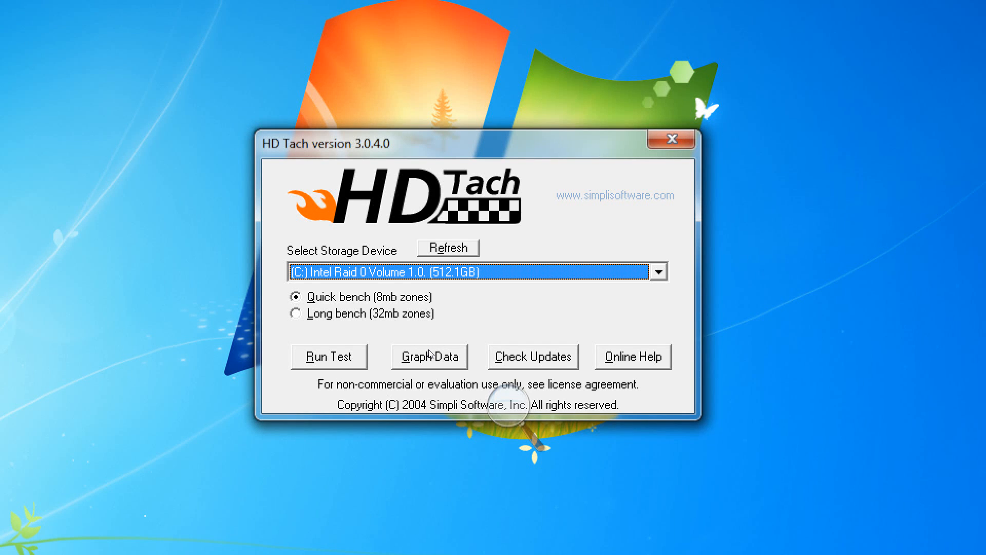
click(328, 356)
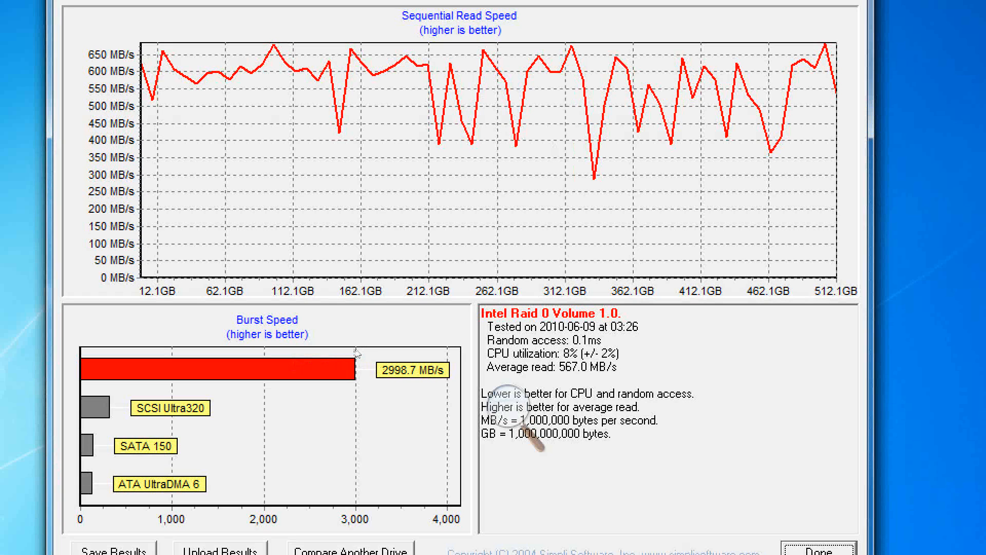
mouse_move(444, 345)
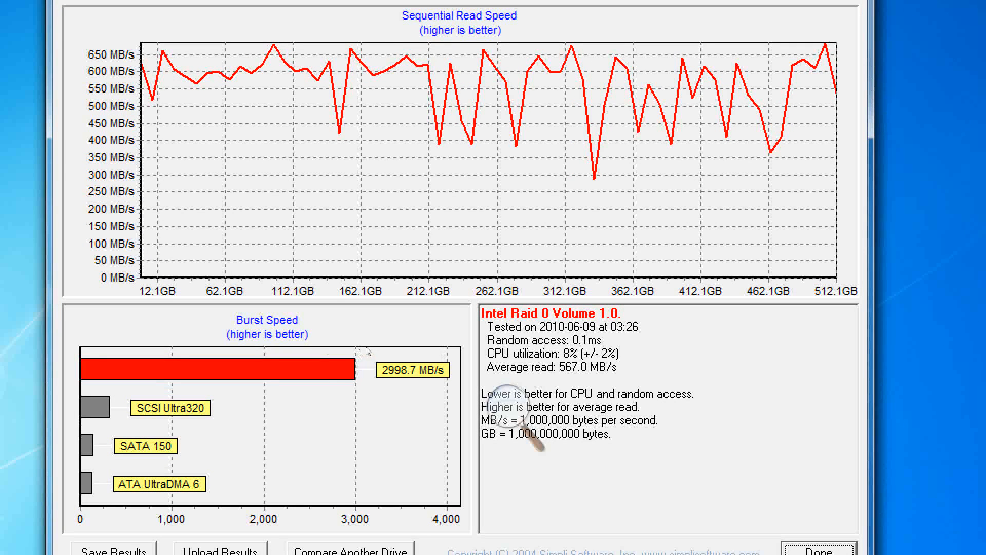
mouse_move(368, 350)
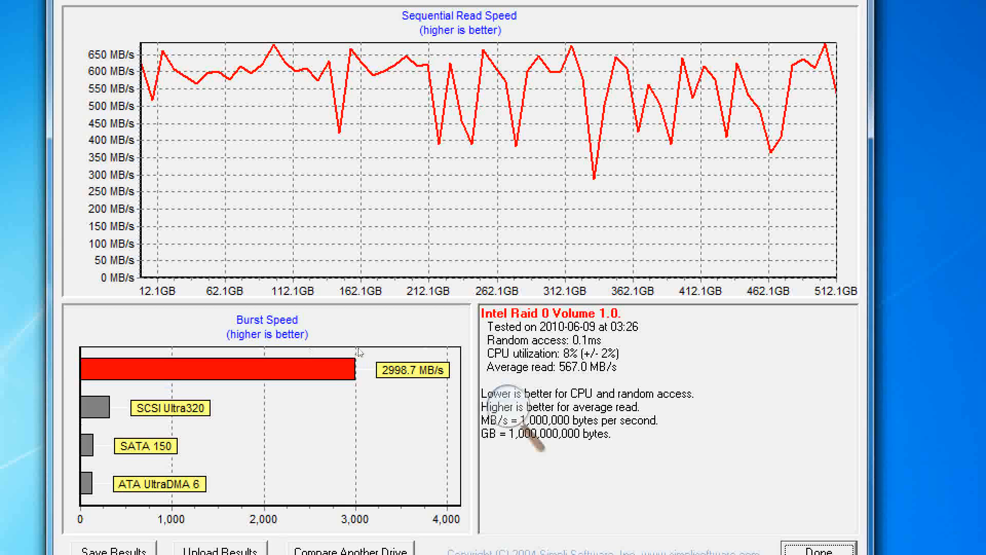
mouse_move(439, 335)
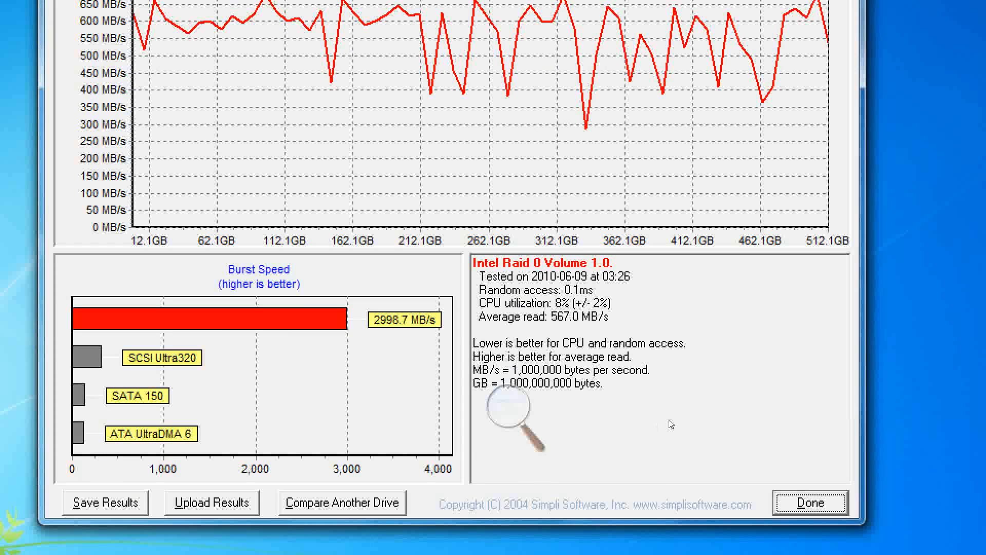
Step: Dismiss the RAID 0 results and reselect the (E:) ST31500341AS CCH1 drive
click(810, 502)
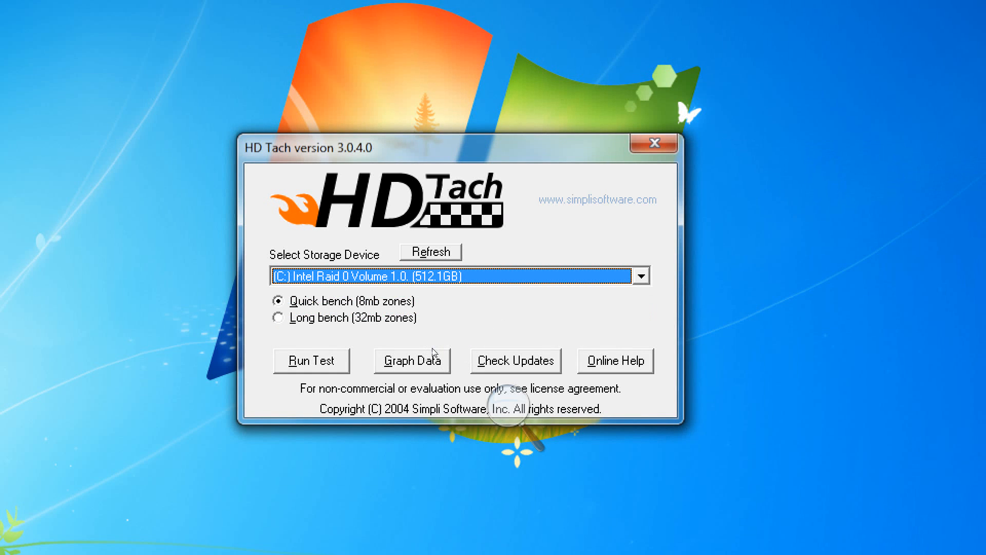
click(640, 277)
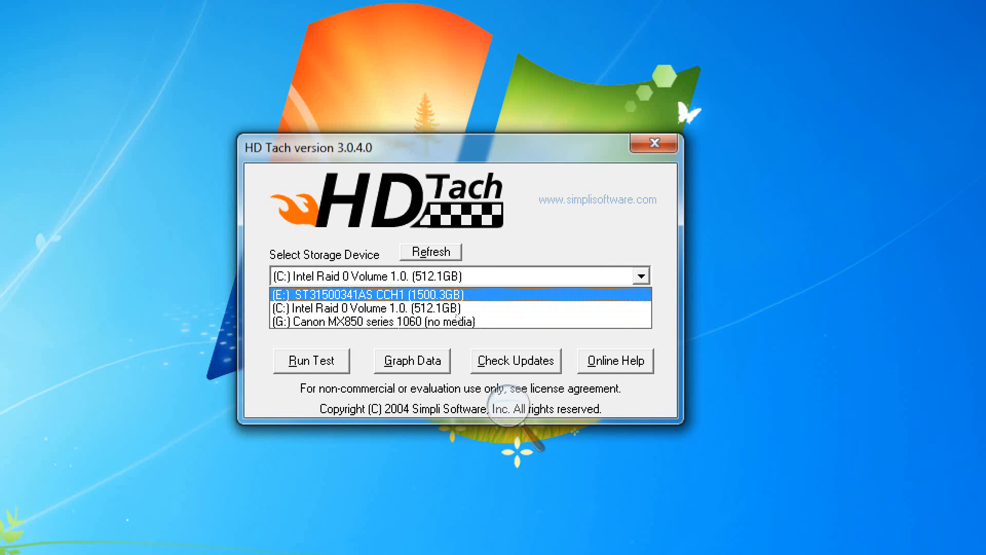
click(310, 360)
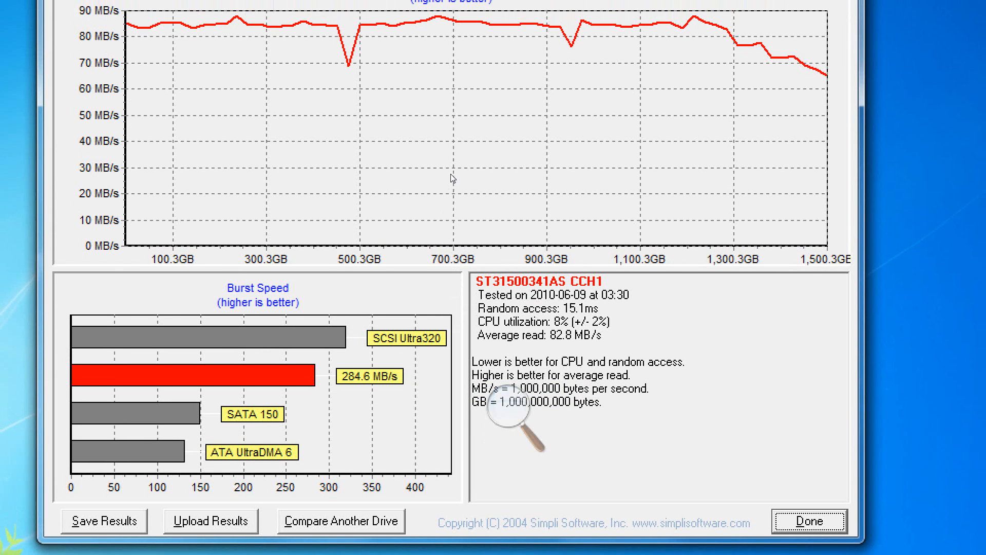
mouse_move(443, 358)
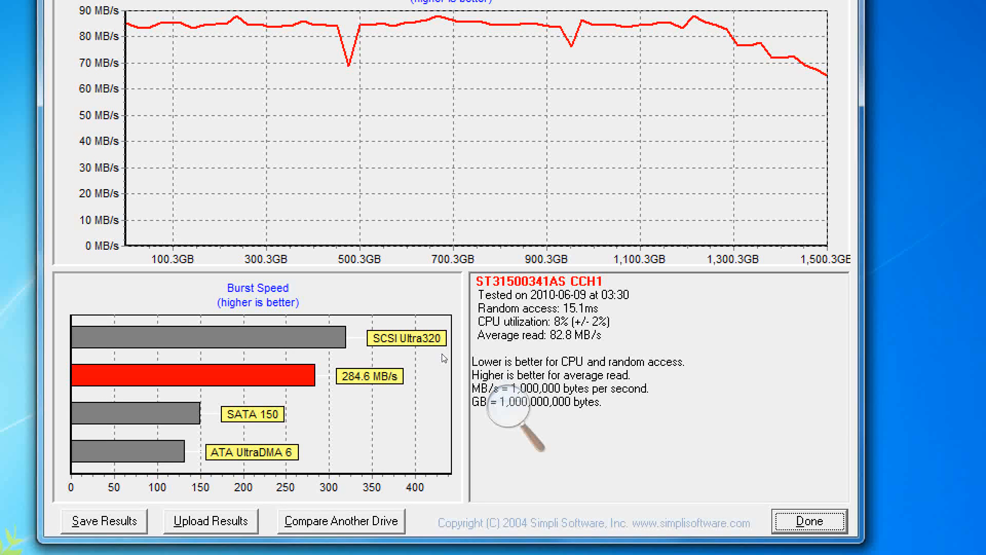